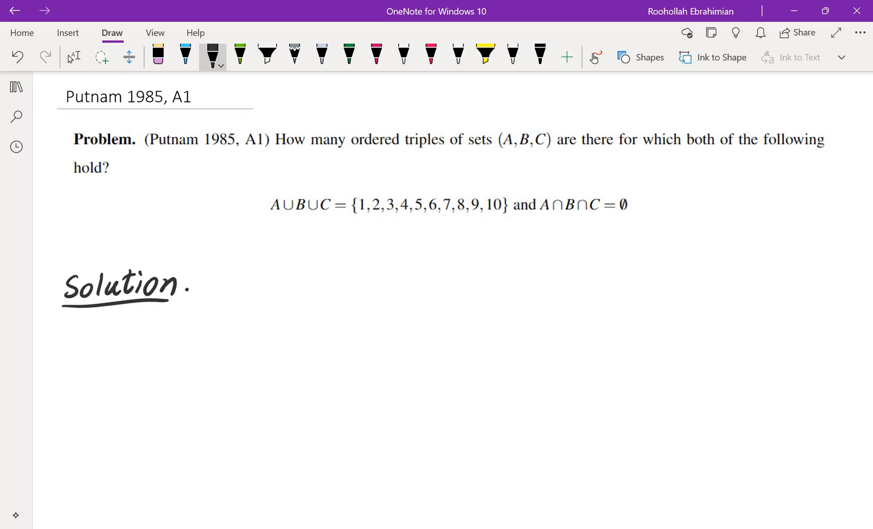
# - Sketch three overlapping circles labelled A, B and C beneath the 'Solution.' heading
pyautogui.scroll(-3)
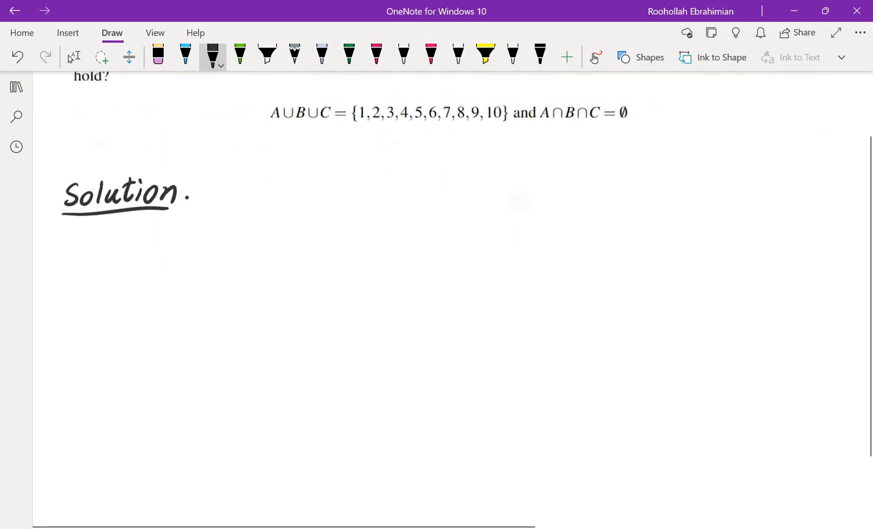
pyautogui.click(73, 56)
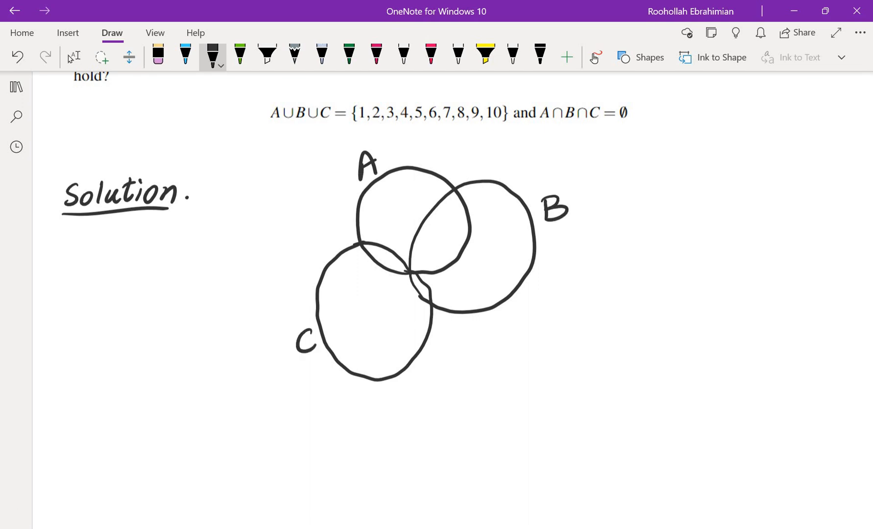
pyautogui.scroll(3)
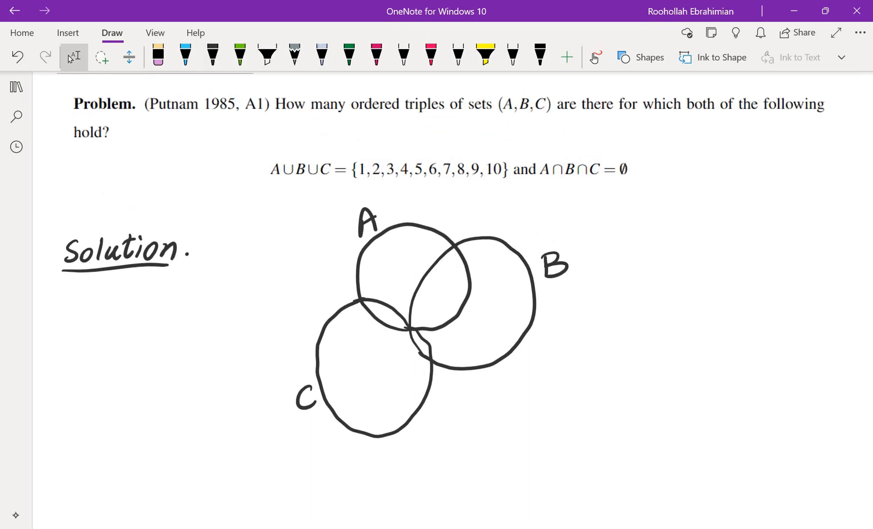
# - Underline 'ordered' and '(A,B,C)', dot six Venn regions, and begin writing 1 below
pyautogui.click(212, 56)
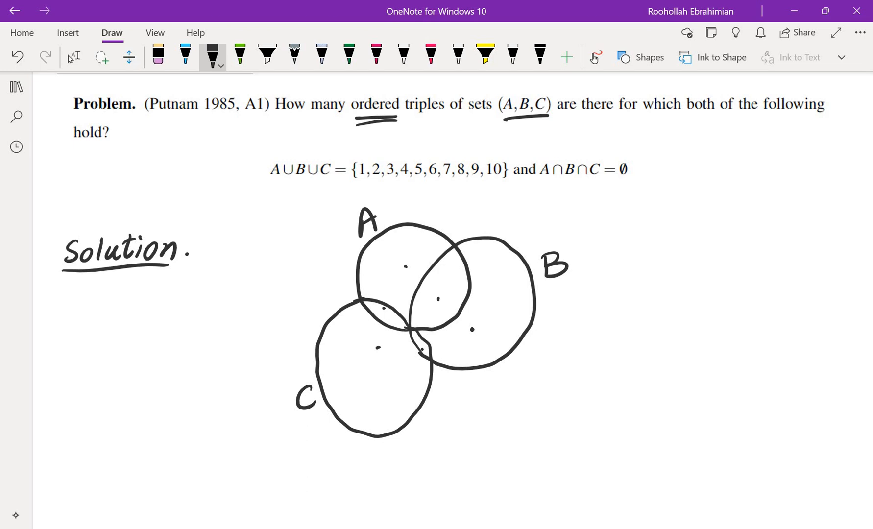
pyautogui.scroll(3)
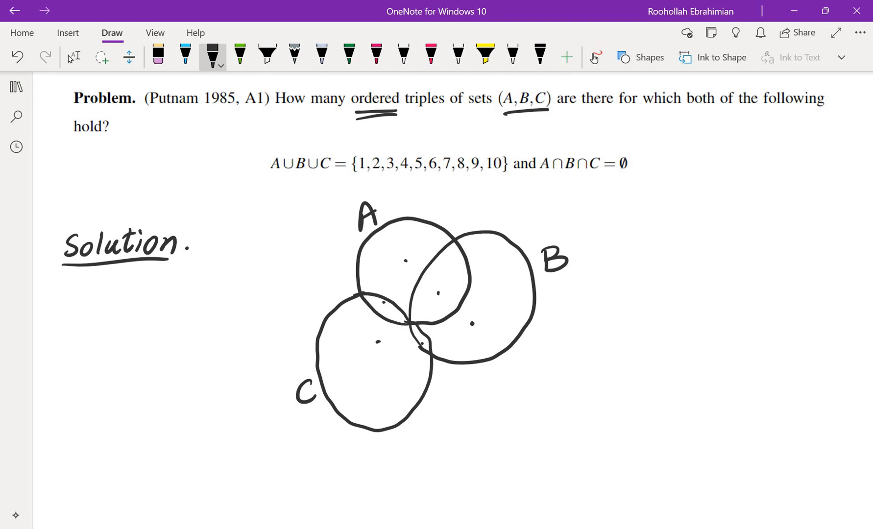
pyautogui.scroll(-3)
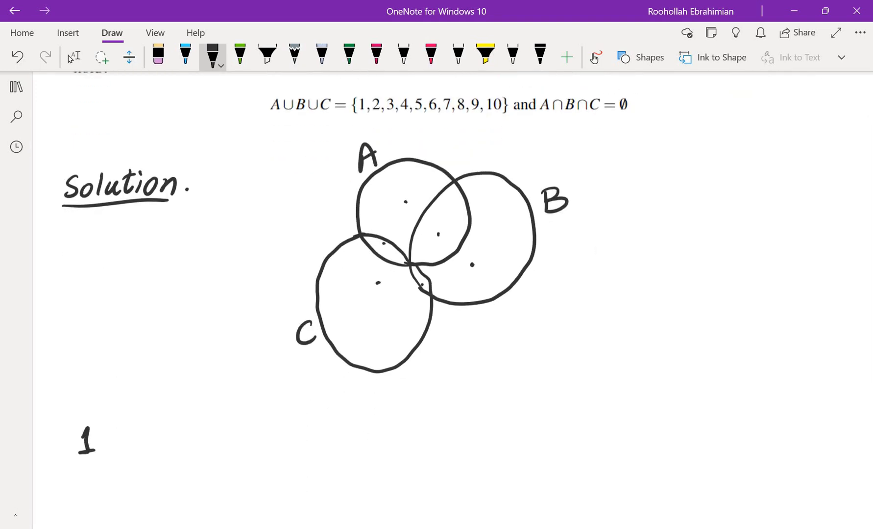